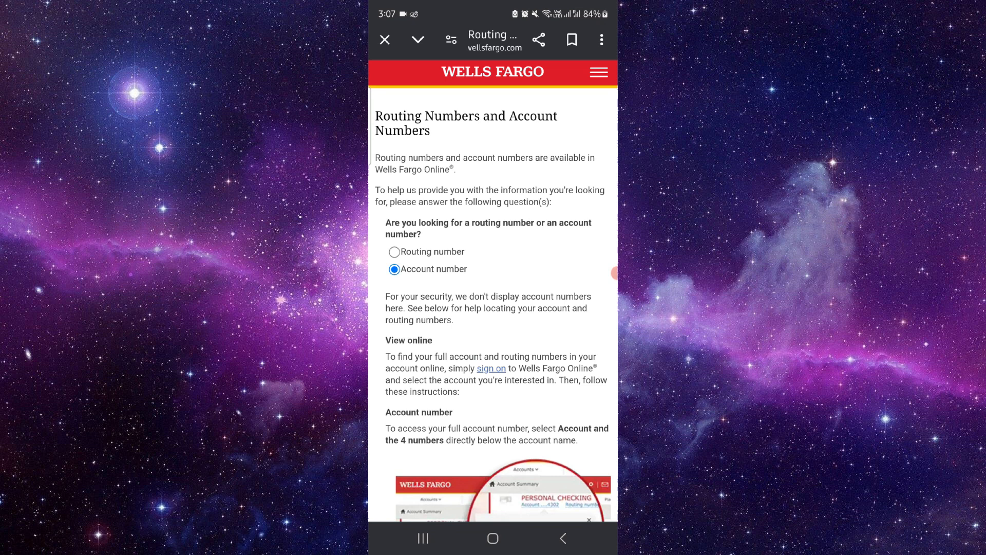
scroll(down, 3)
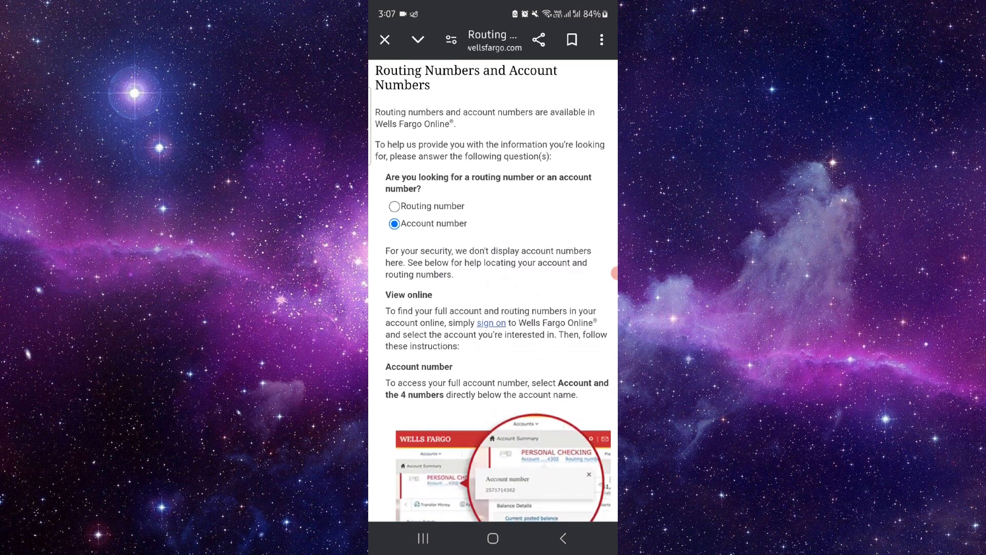
scroll(down, 3)
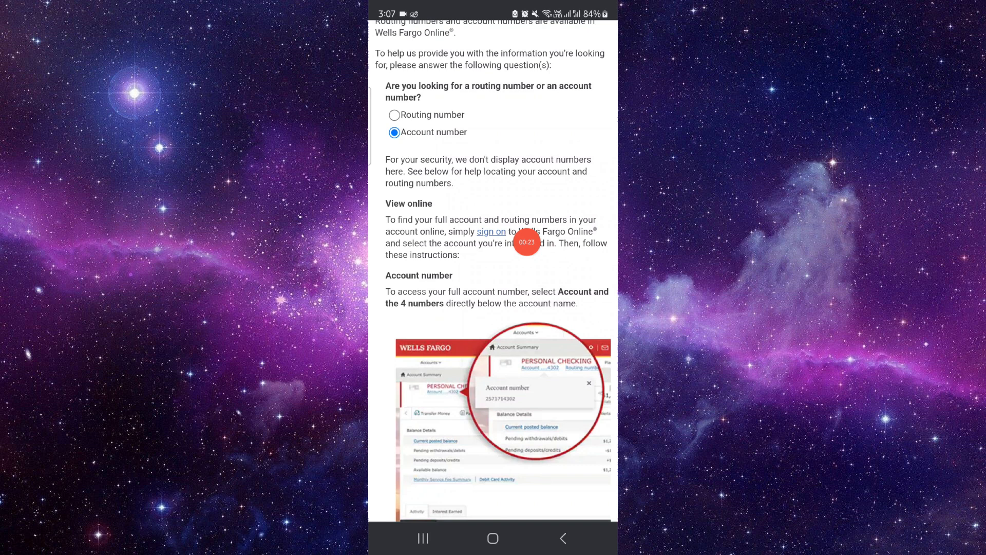
scroll(down, 3)
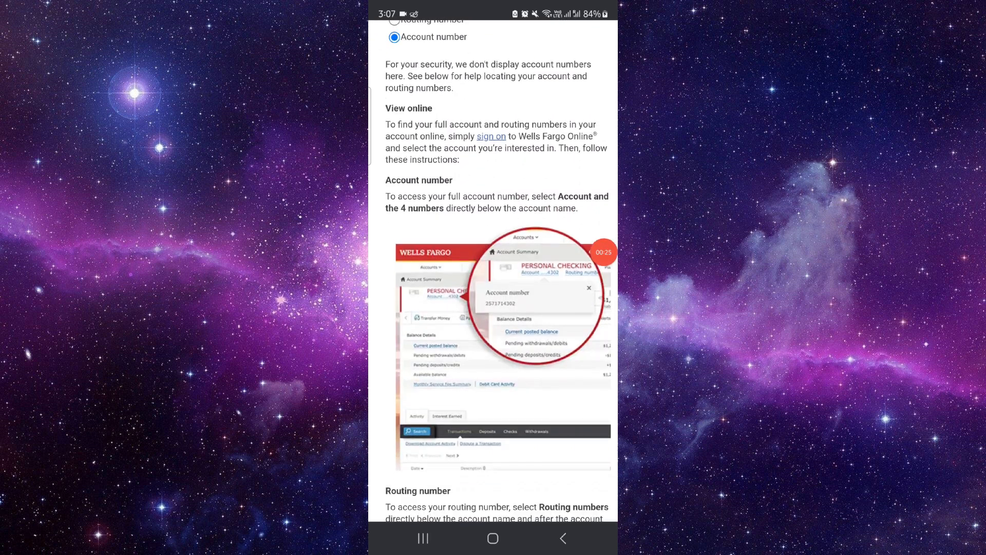
scroll(down, 3)
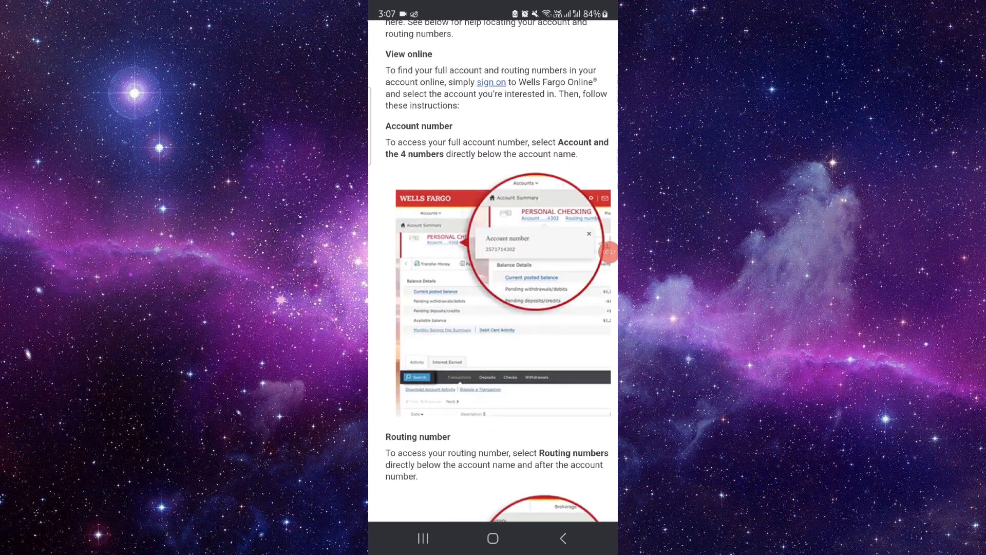
scroll(down, 3)
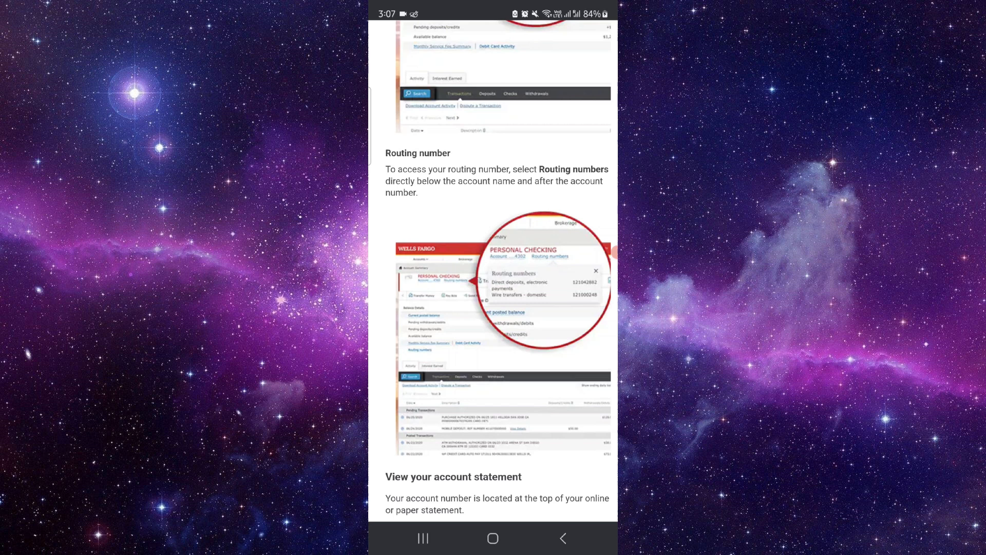